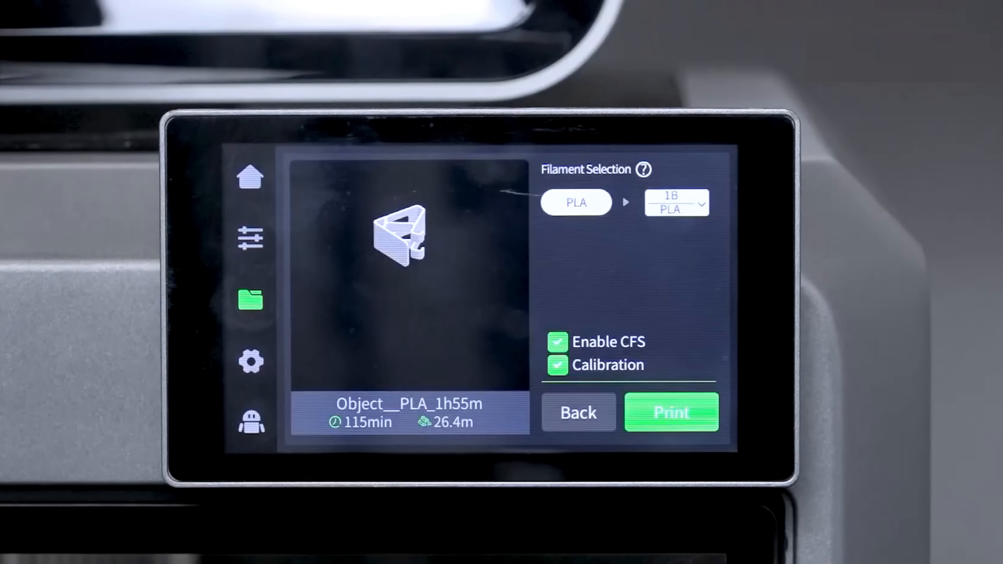
Start printing Object PLA with Enable CFS and Calibration checked, PLA mapped to slot 1B.
click(670, 412)
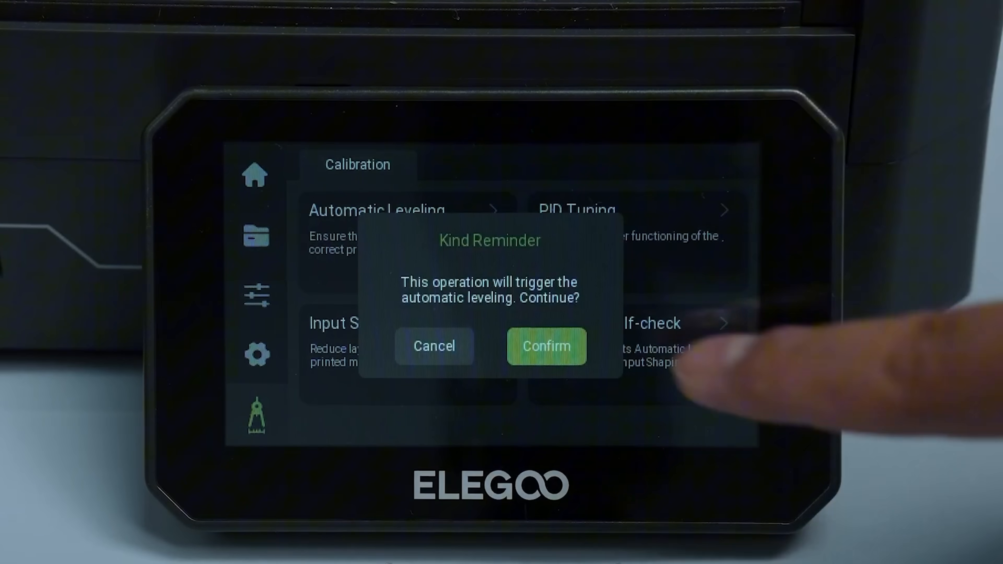
Confirm automatic bed leveling, then bring up the 3DBenchy file's print screen from Files.
click(546, 346)
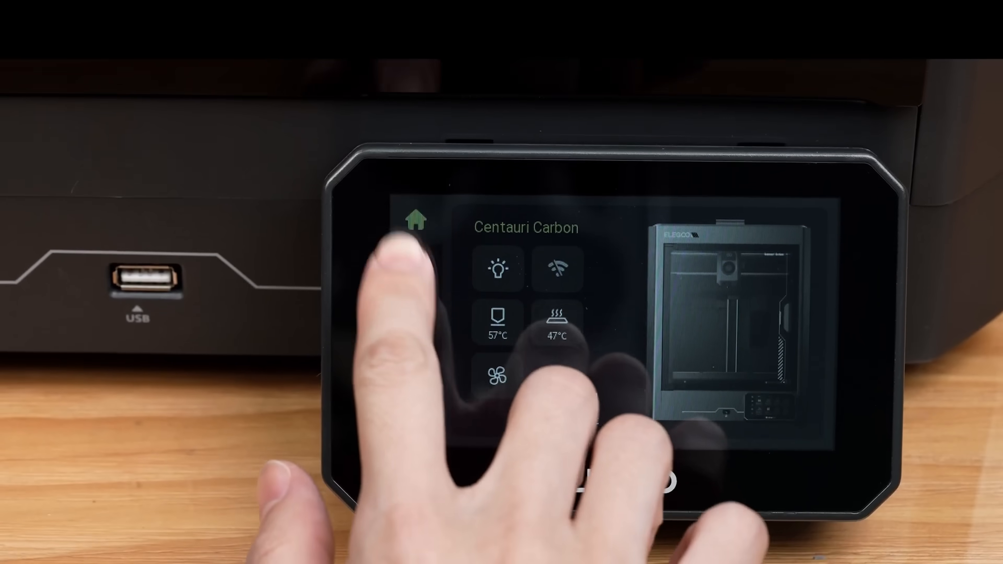
click(415, 200)
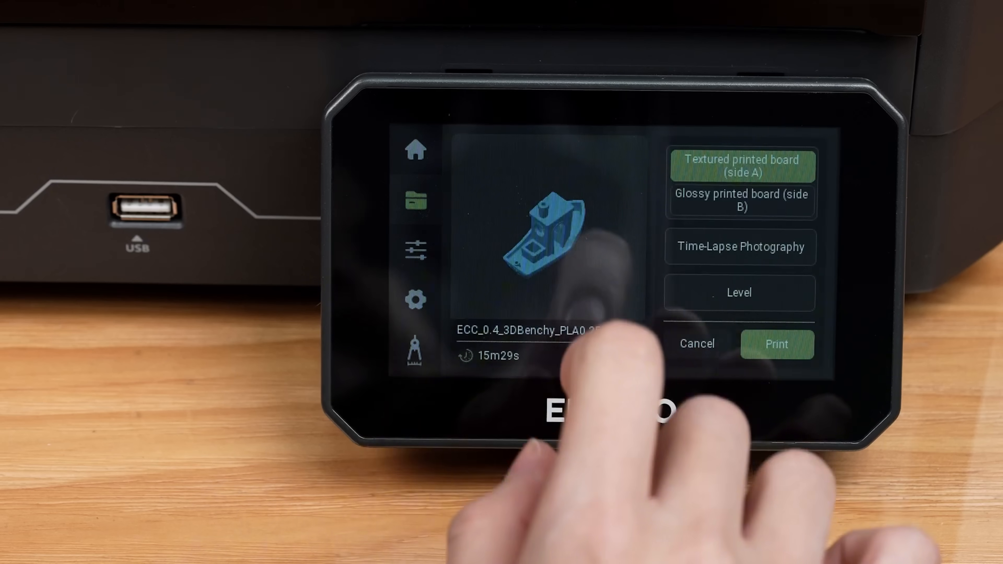